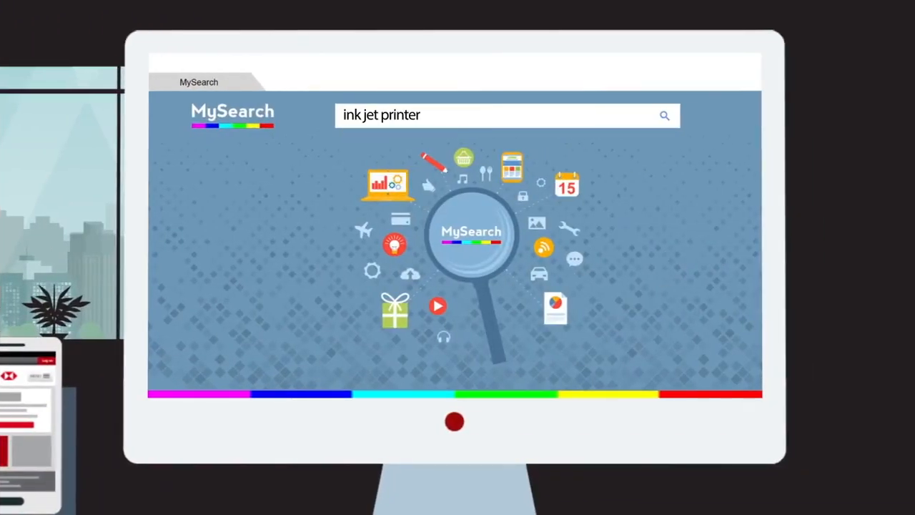
mouse_move(603, 128)
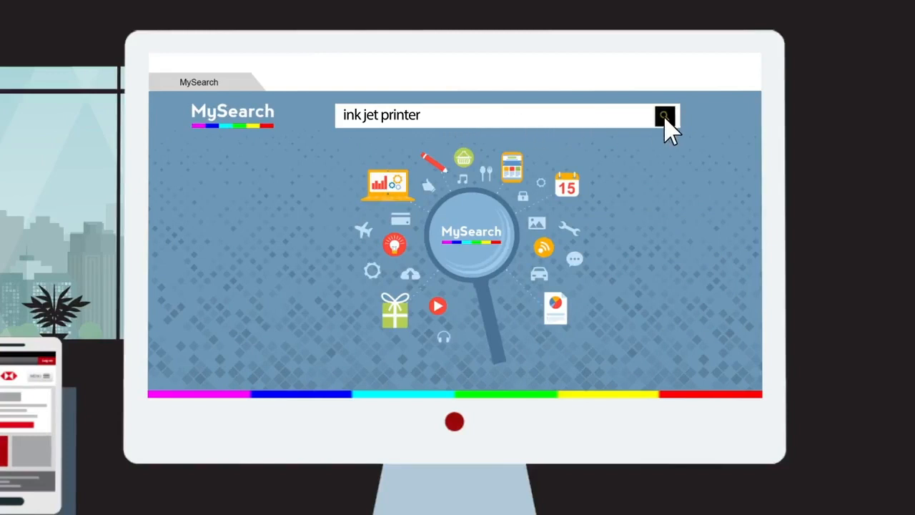
- Search MySearch for ink jet printers and choose the GIBBSON PRINT DesignJet TZ820 listing
click(664, 117)
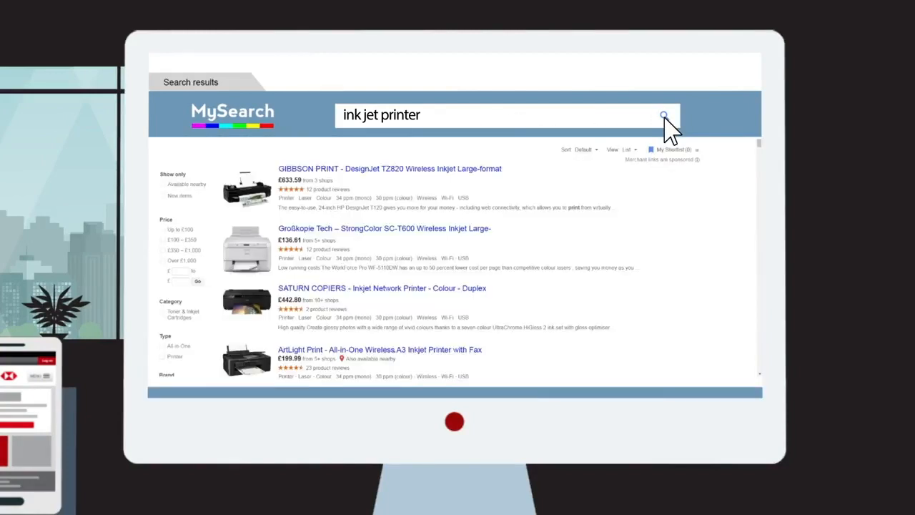
mouse_move(331, 188)
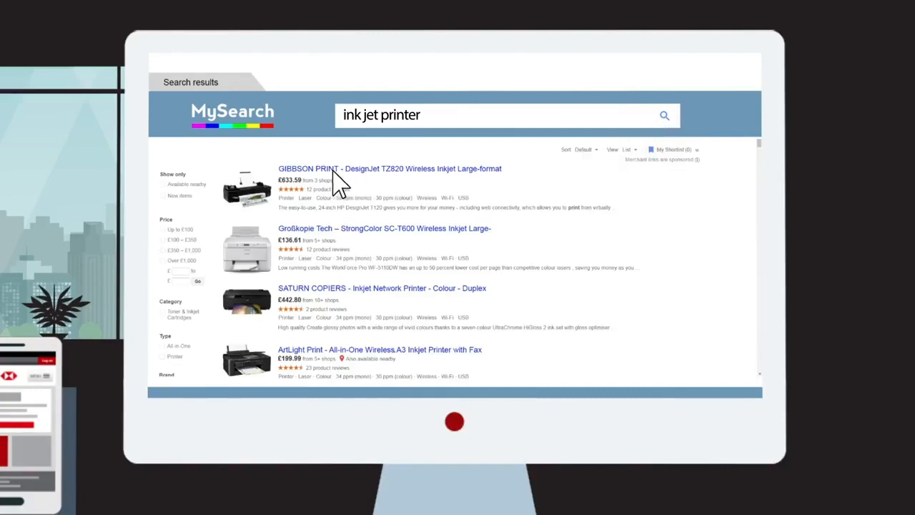
click(386, 169)
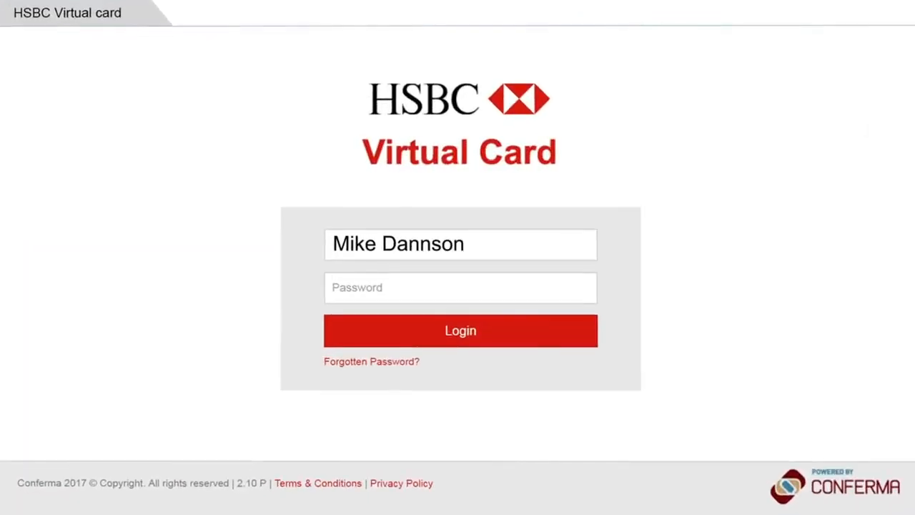
- Sign in to the HSBC Virtual Card portal with the password to reach the new deployment form
text(**********)
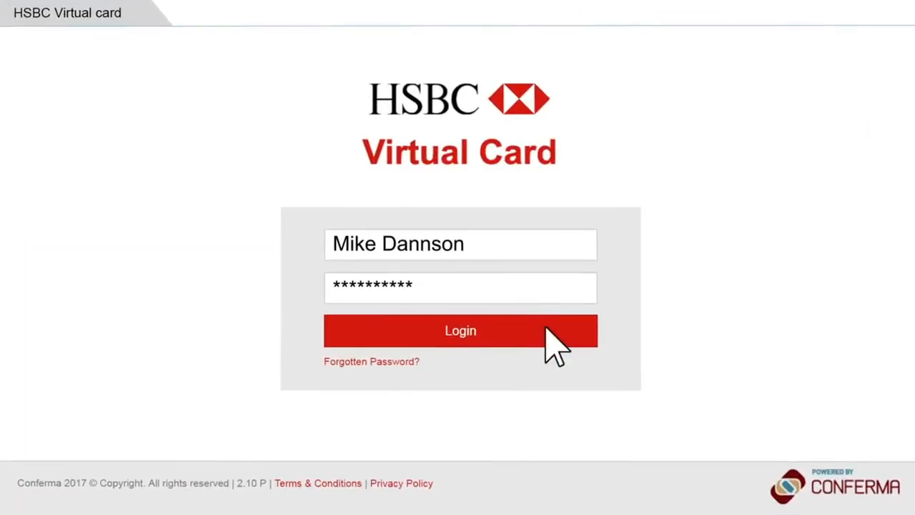
click(461, 331)
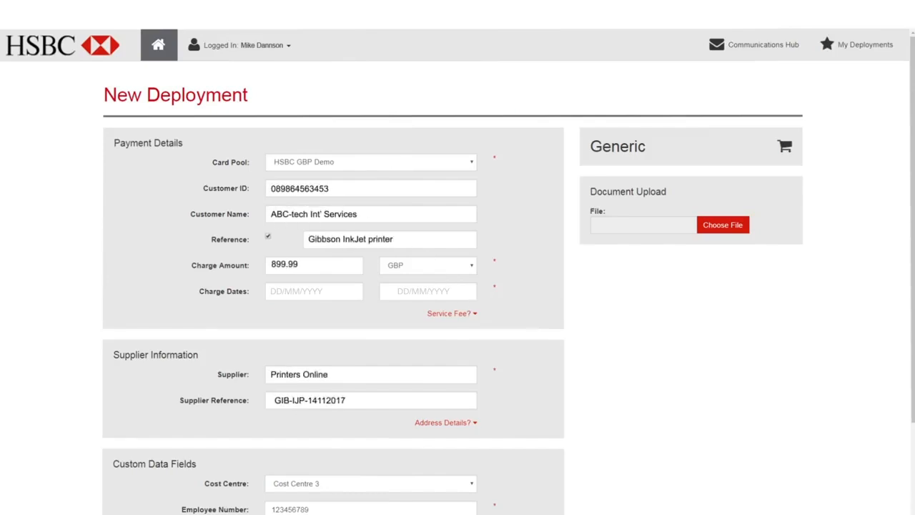
- Submit a 899.99 GBP deployment for the Gibbson InkJet printer from supplier Printers Online
click(370, 375)
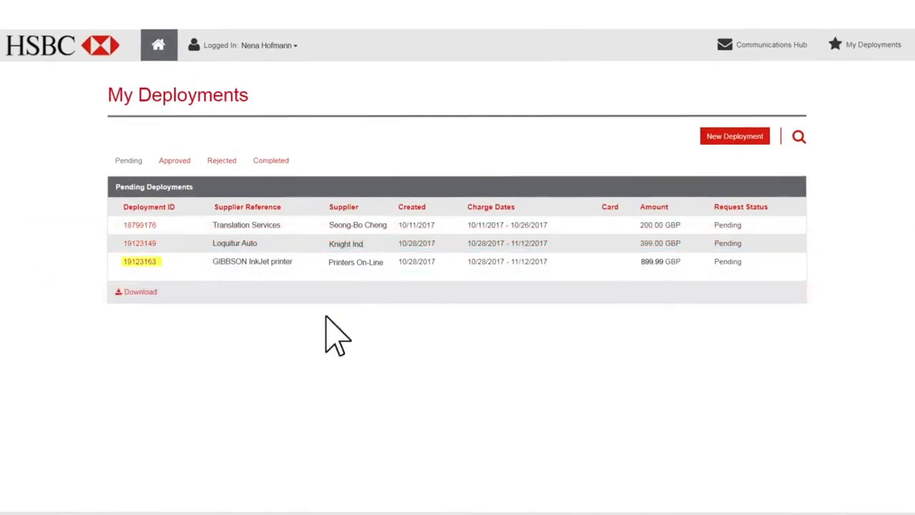
- Approve pending deployment 19119254, view its generated card, and buy the DesignJet TZ820 on Printers On-line
click(140, 262)
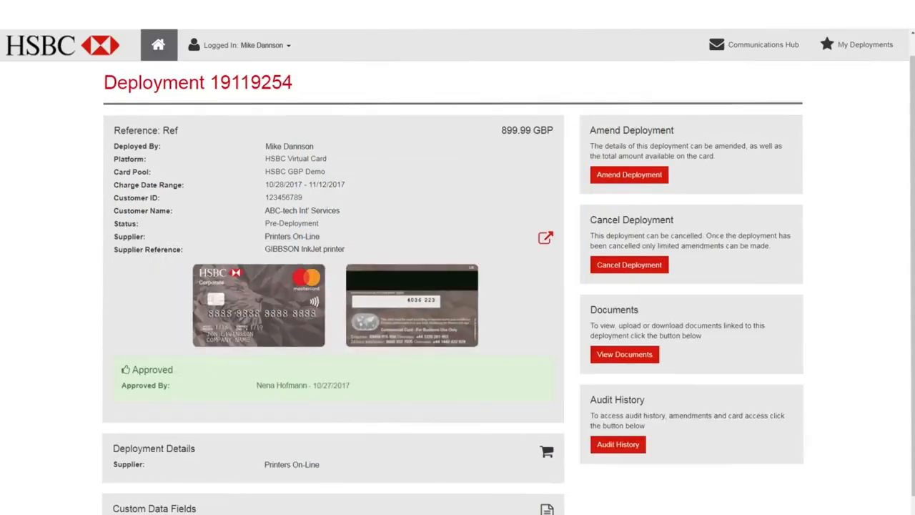
click(546, 237)
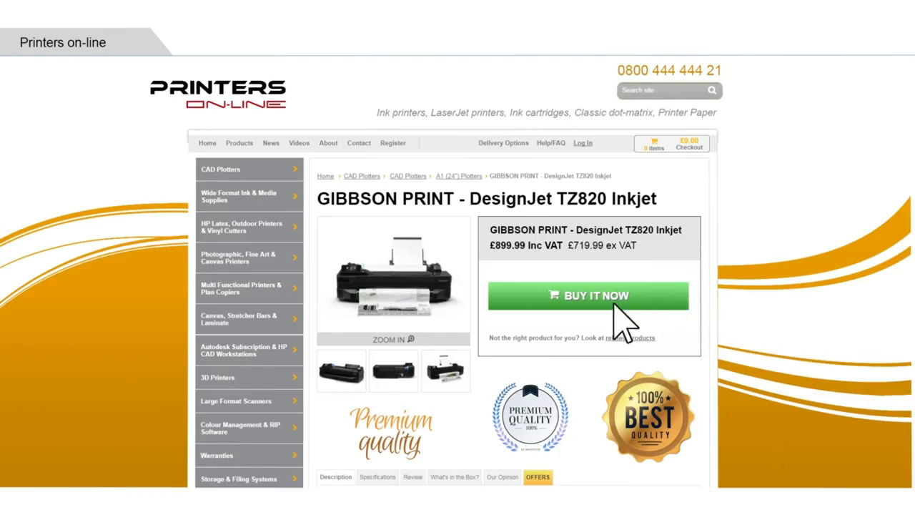